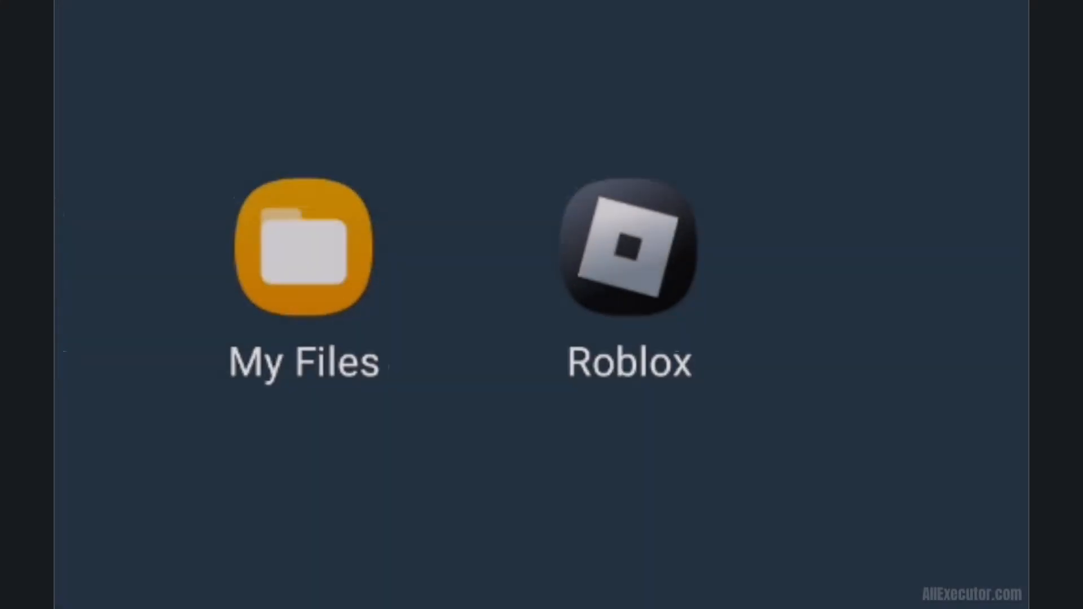
mouse_move(625, 296)
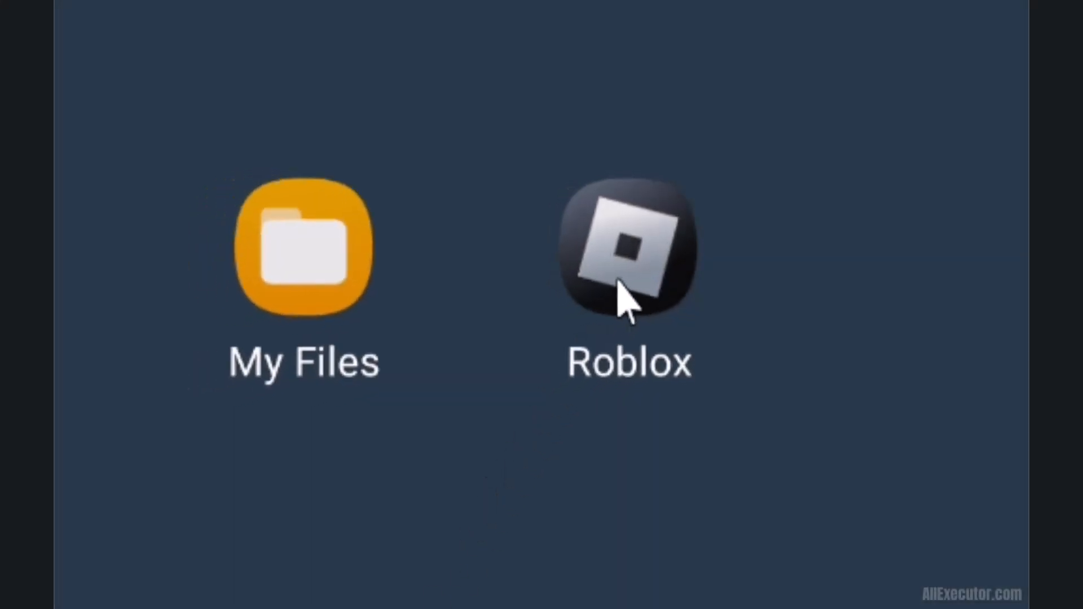
Launch Roblox from the home screen, revealing the out-of-date version notice.
click(627, 251)
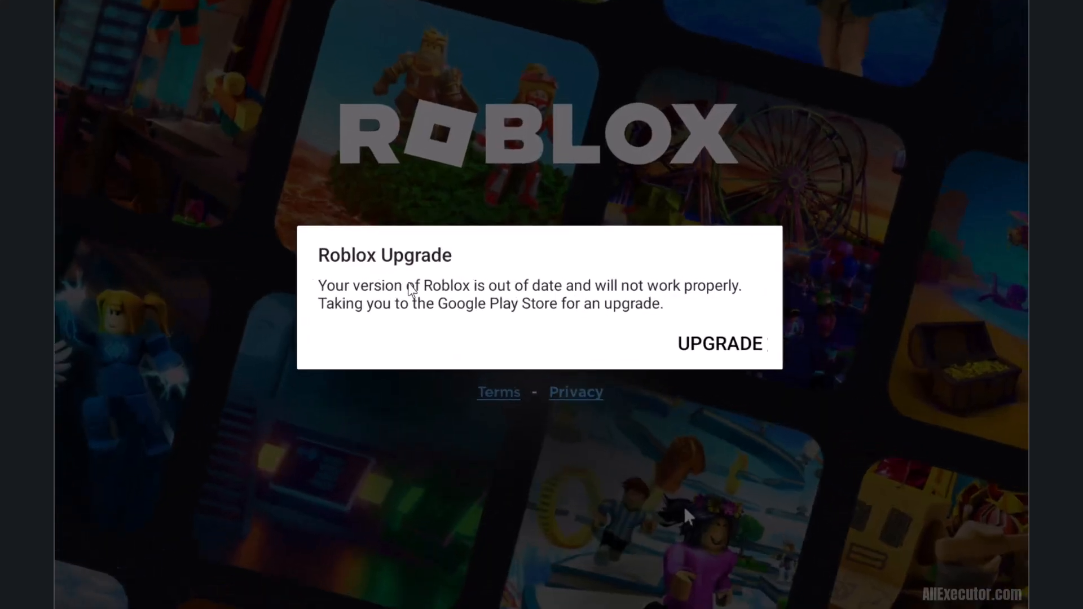
mouse_move(659, 344)
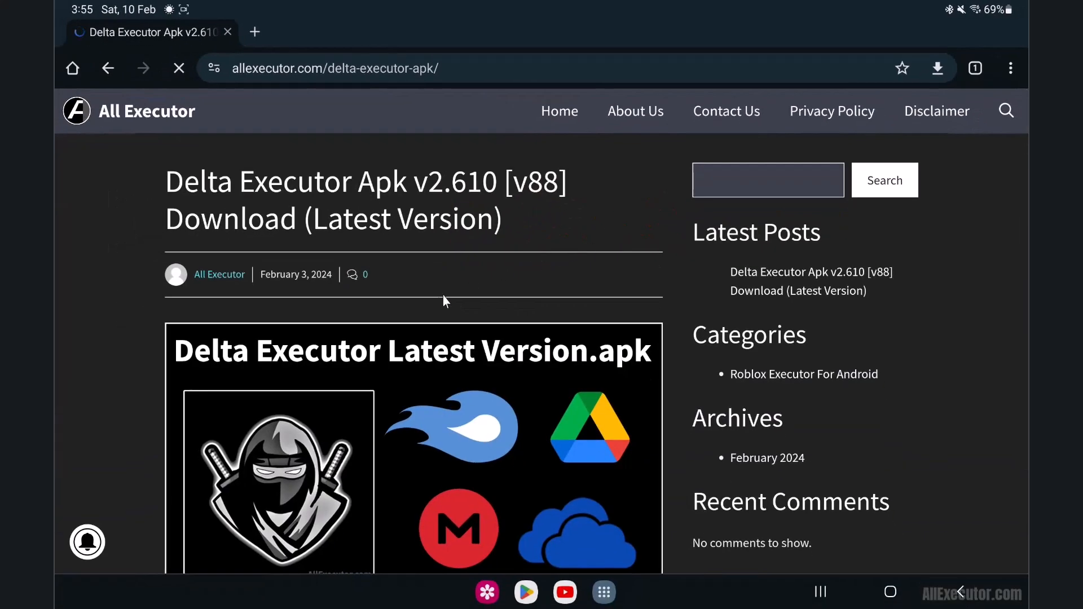
Scroll the Delta Executor APK page down to its download buttons.
scroll(down, 3)
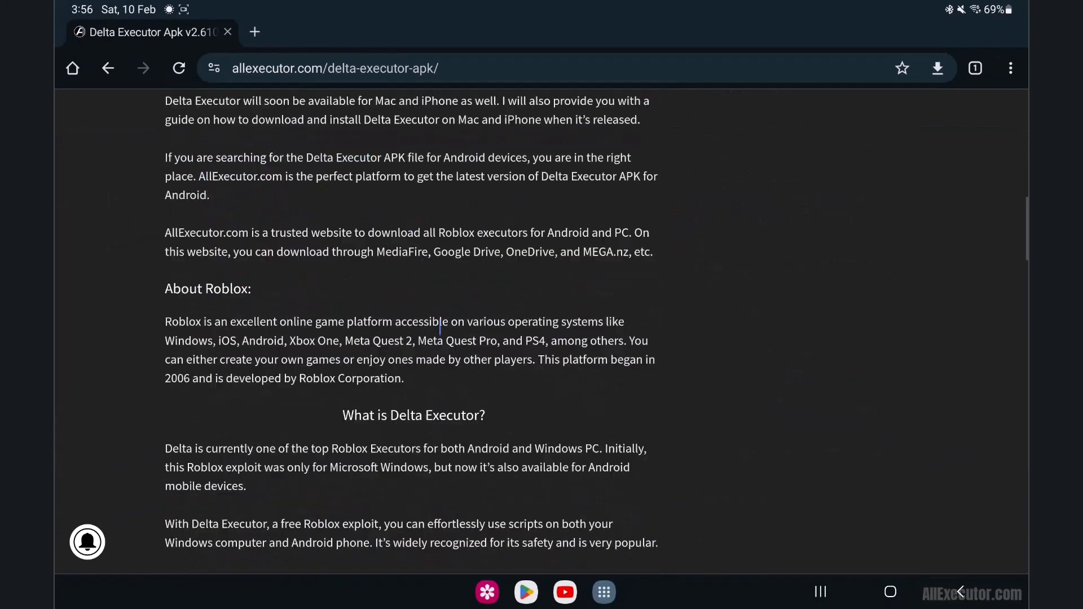
scroll(down, 3)
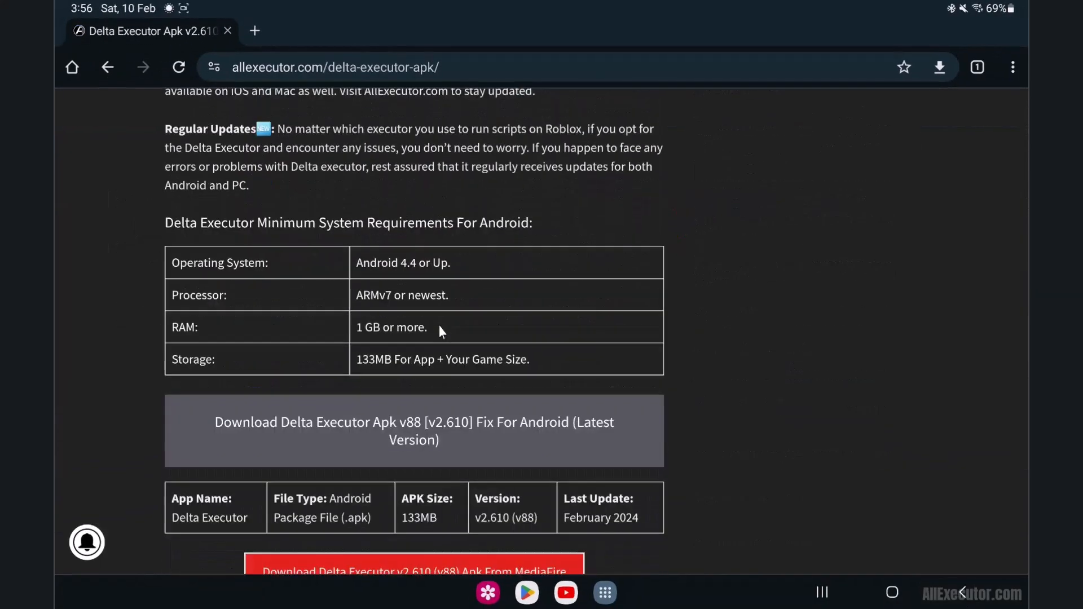
scroll(down, 3)
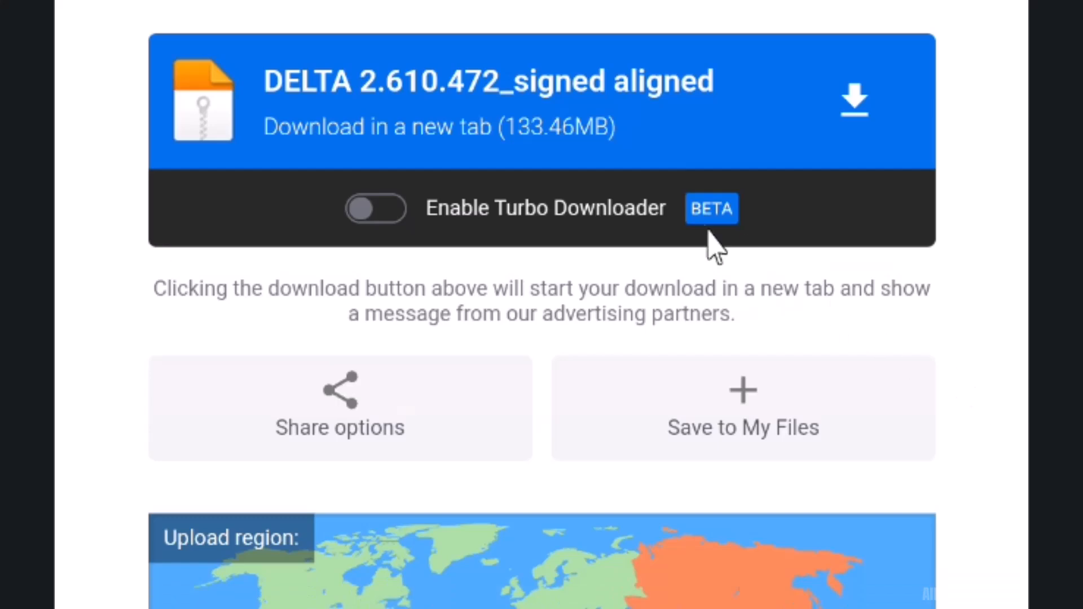
Start the MediaFire download of DELTA 2.610.472_signed aligned.apk.
click(853, 98)
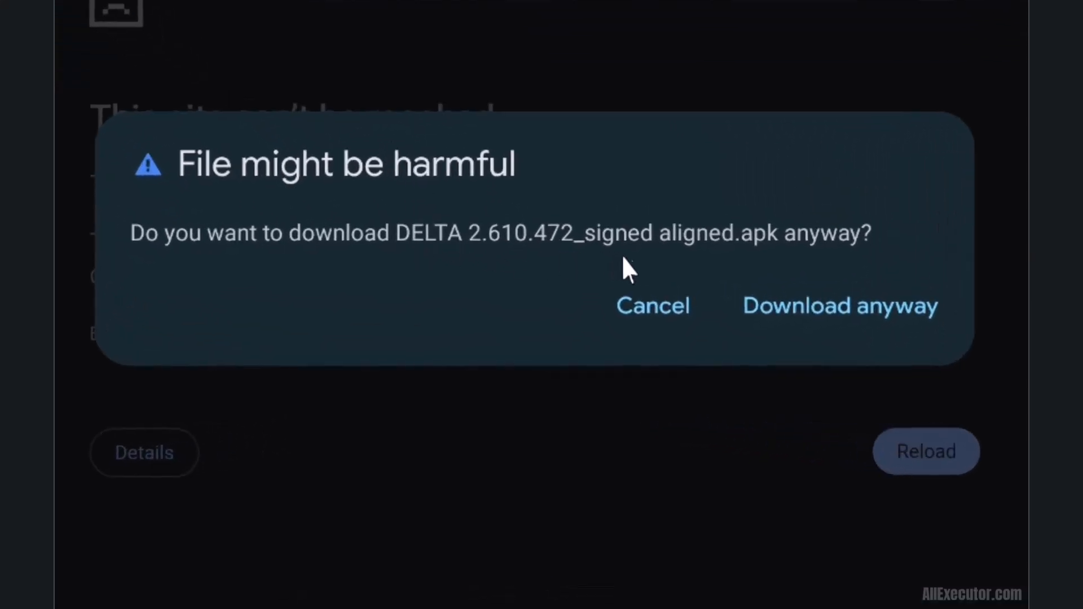
Download the APK anyway despite the harmful-file warning and view it in Downloads.
click(839, 305)
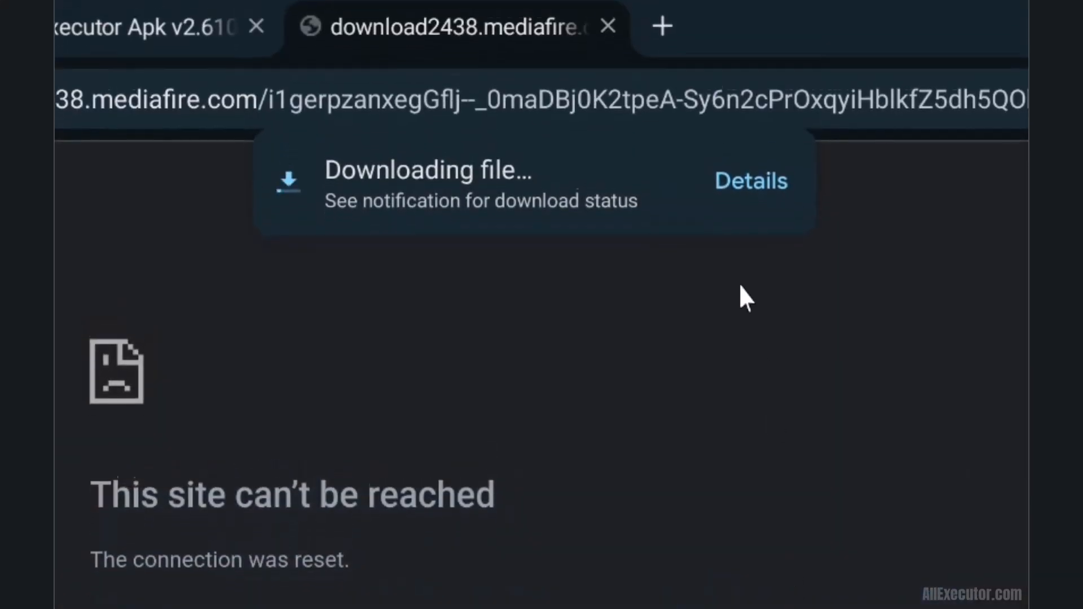
click(748, 181)
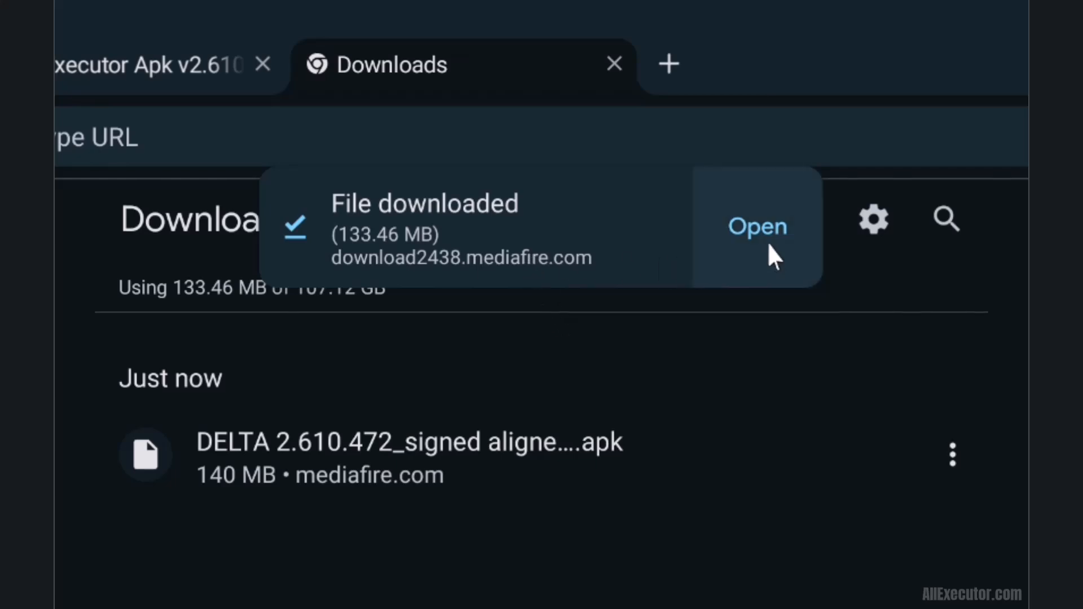
Install the downloaded DELTA APK as the Roblox app.
click(756, 226)
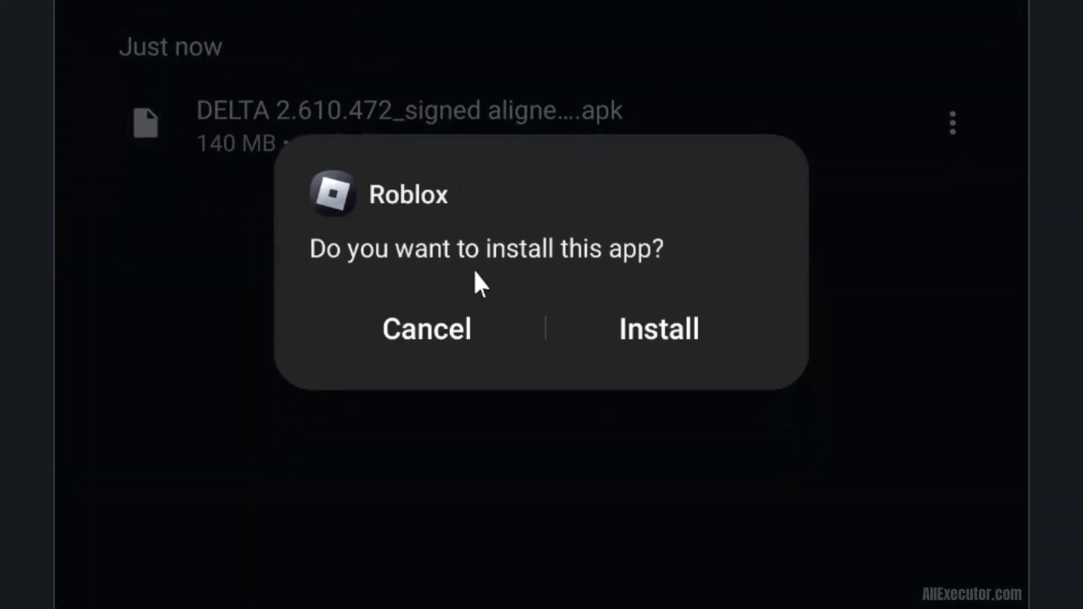
click(658, 328)
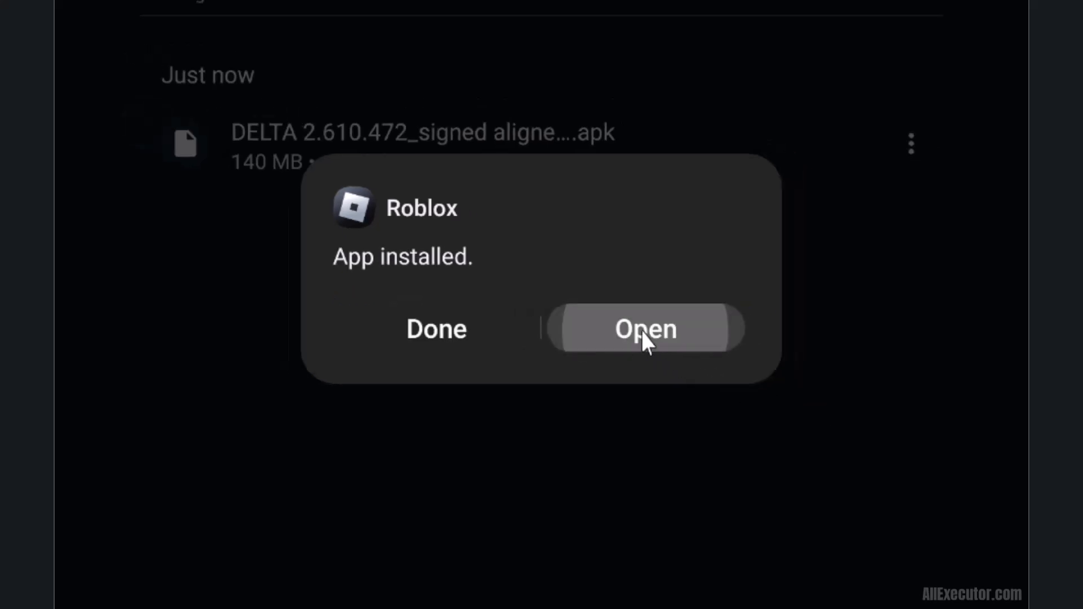
Launch the newly installed Roblox to its sign-up and log-in screen.
click(645, 328)
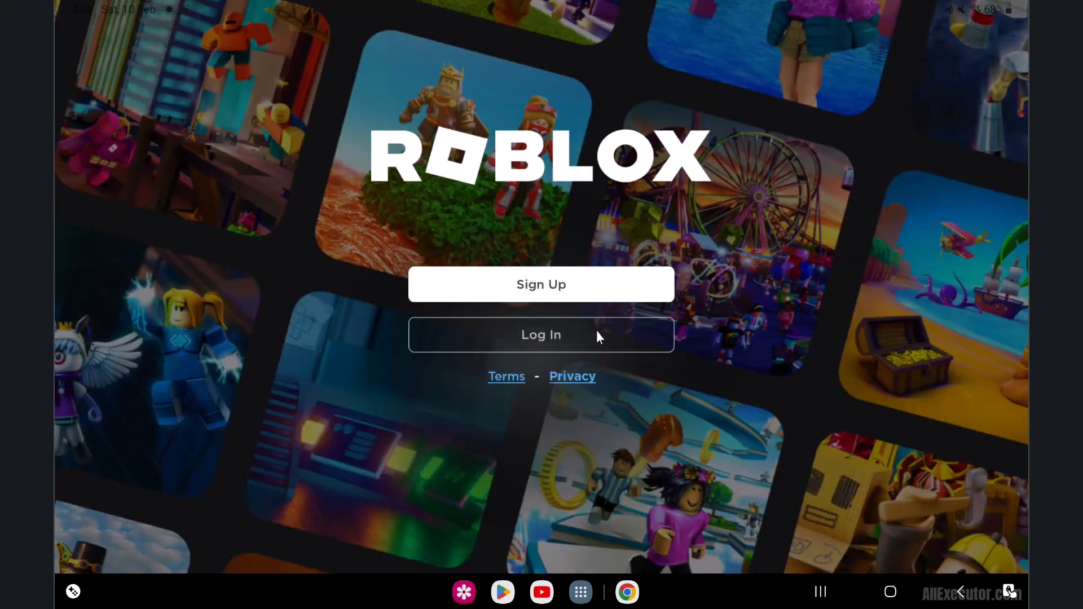
Log in with the saved credentials and reach the Roblox Home page.
click(540, 335)
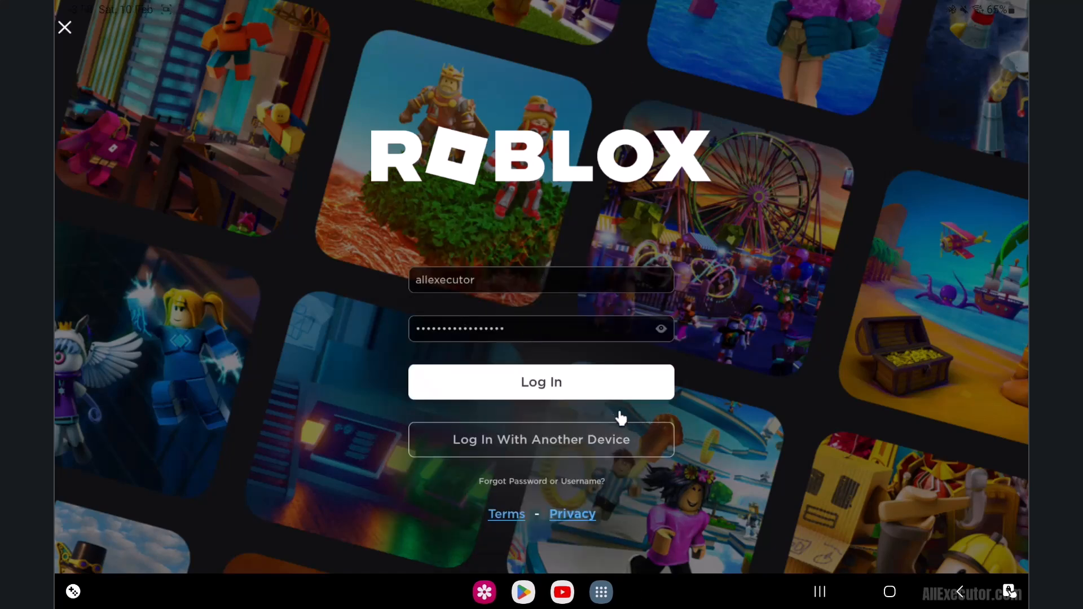
click(540, 382)
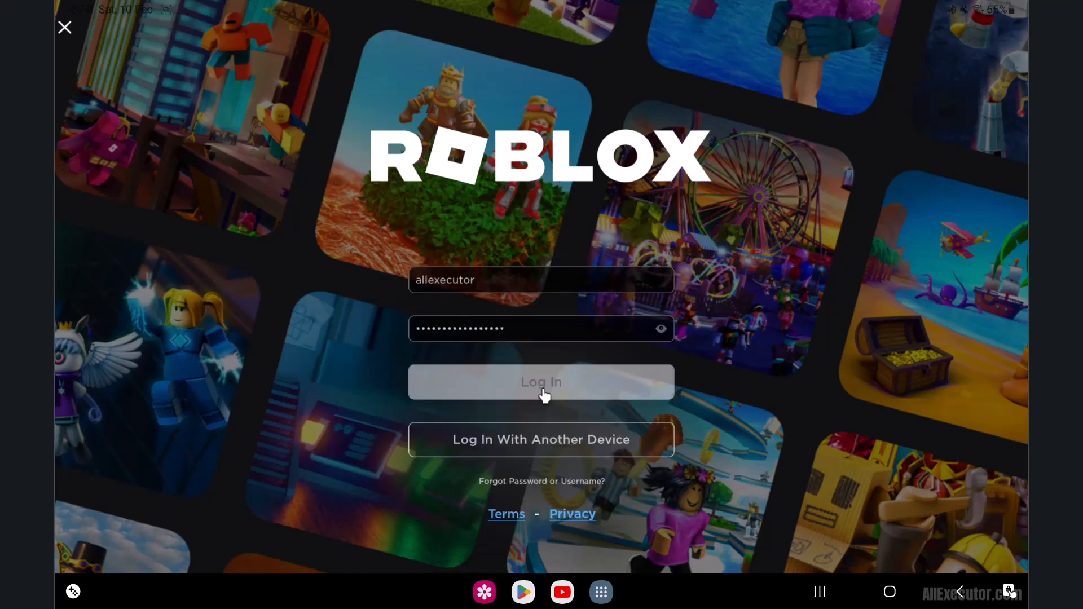
click(541, 382)
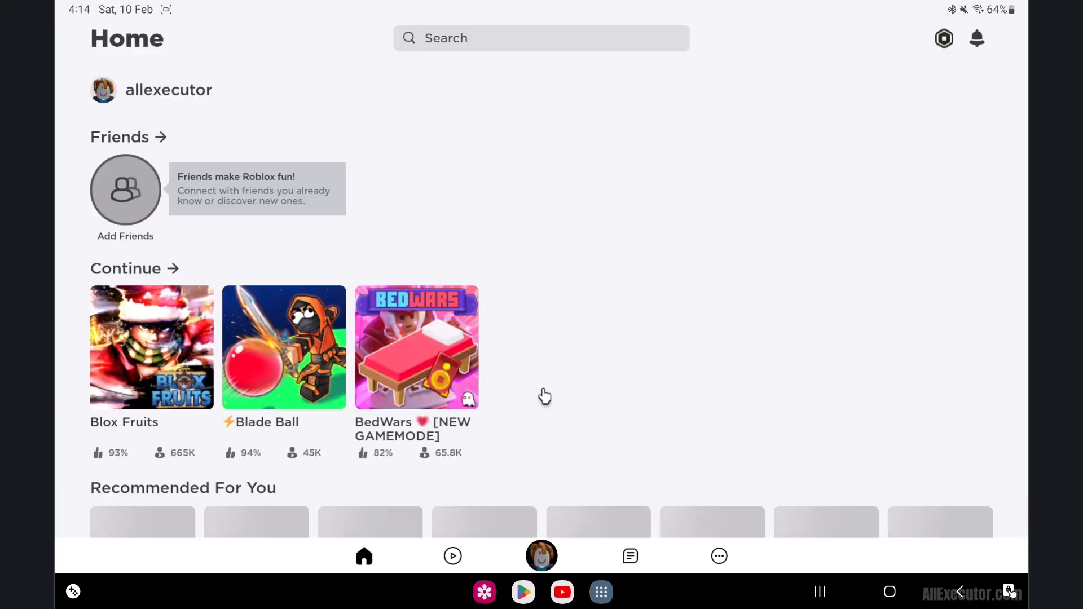